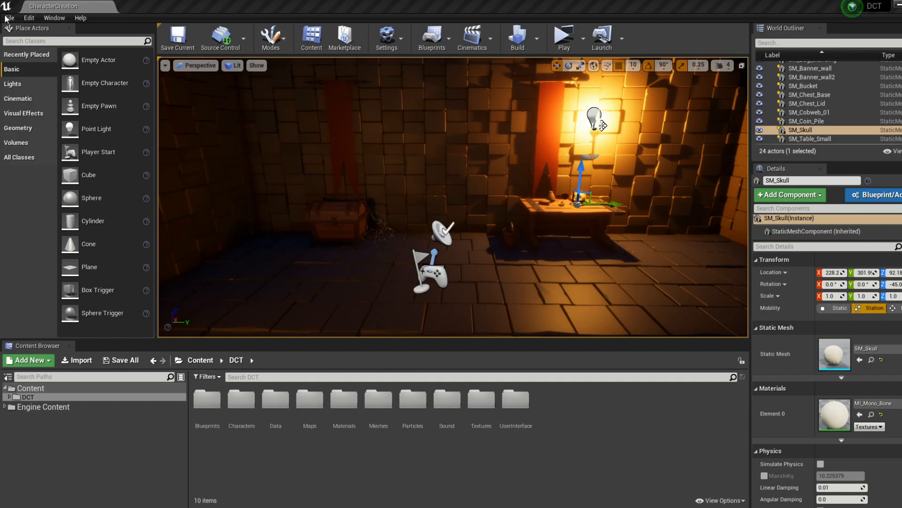
# Step: Create a new level from the Default template via File > New Level
pyautogui.click(9, 18)
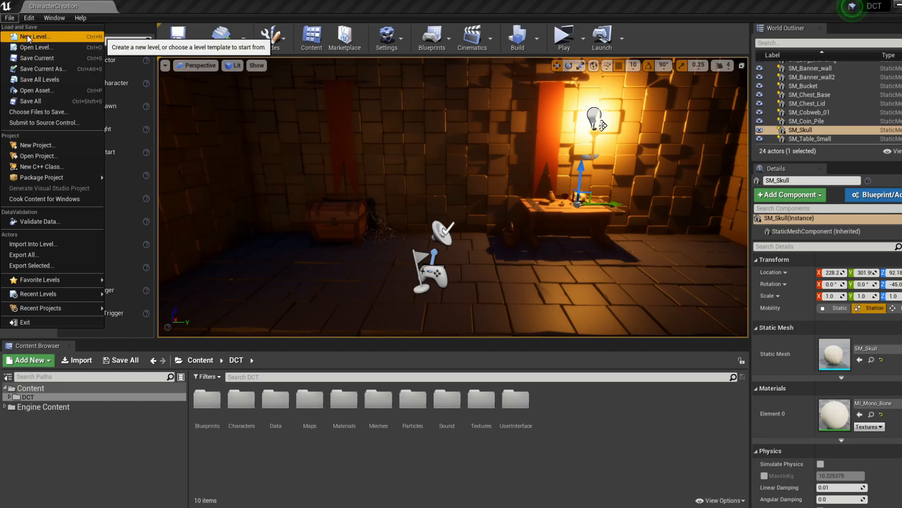
pyautogui.click(35, 37)
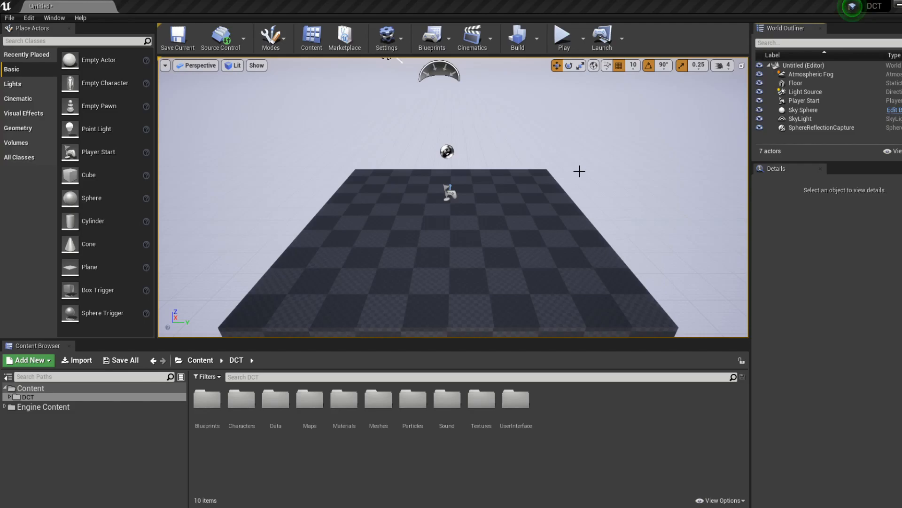
pyautogui.moveTo(563, 37)
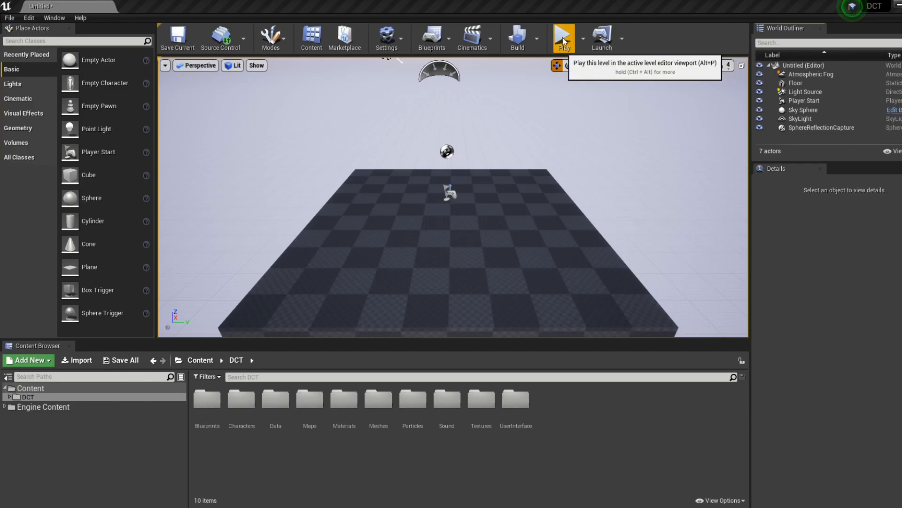
# Step: Play the level, view the character sheet's Powers, close it and stop play
pyautogui.click(563, 39)
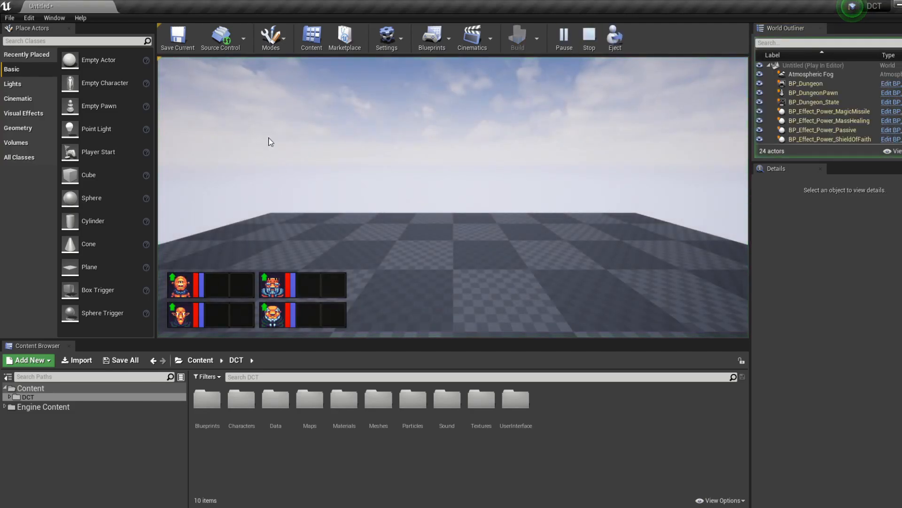
pyautogui.click(181, 286)
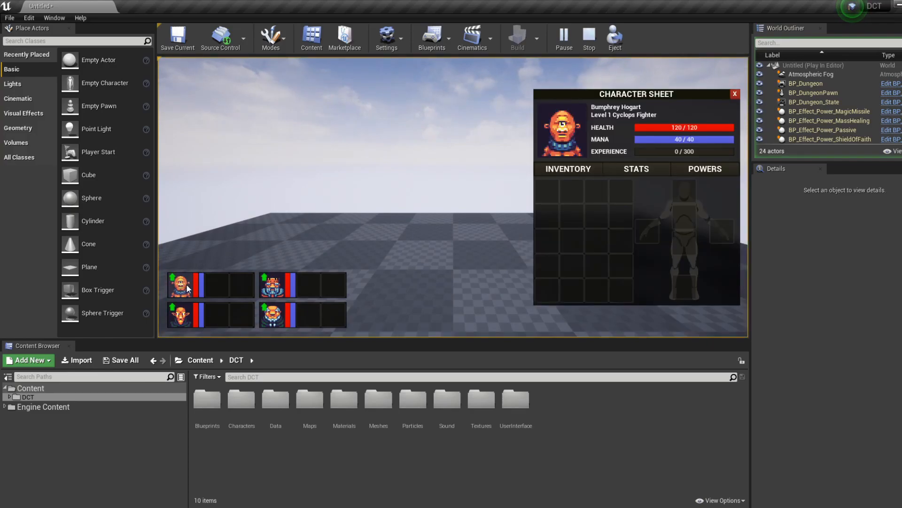
pyautogui.click(704, 168)
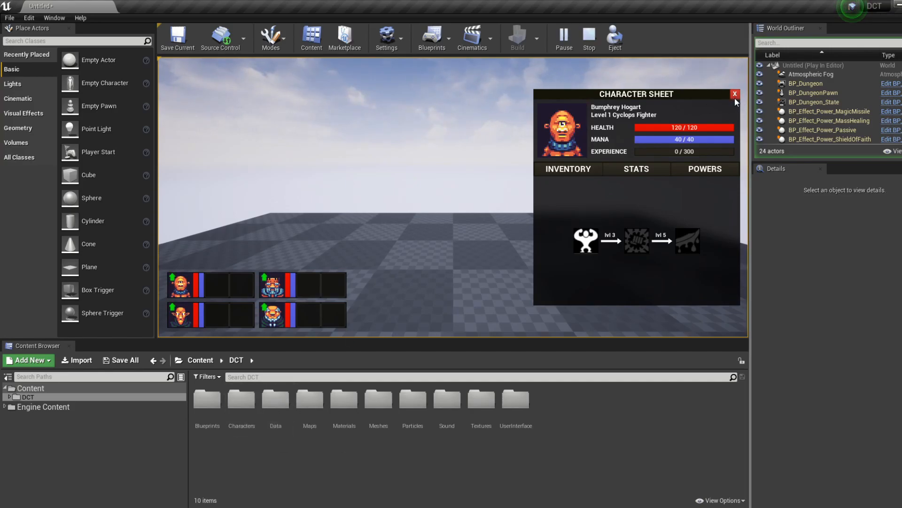
pyautogui.click(735, 94)
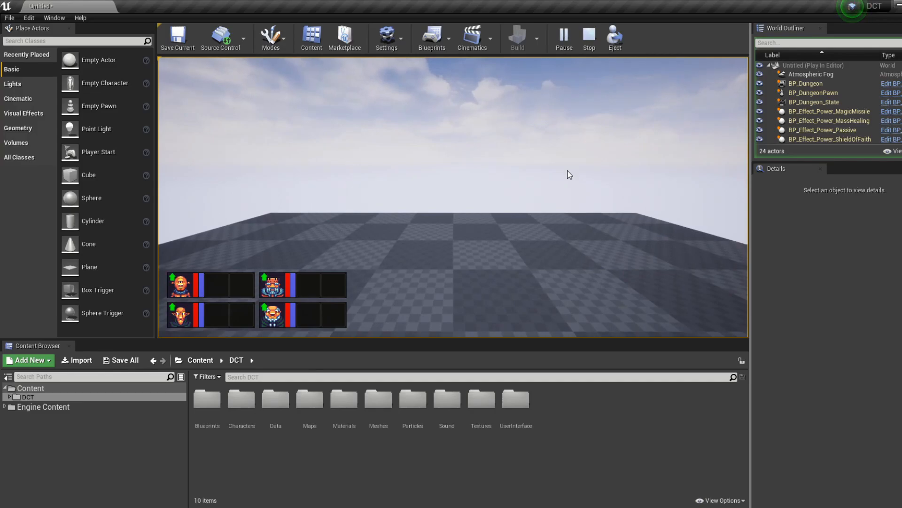
pyautogui.moveTo(345, 181)
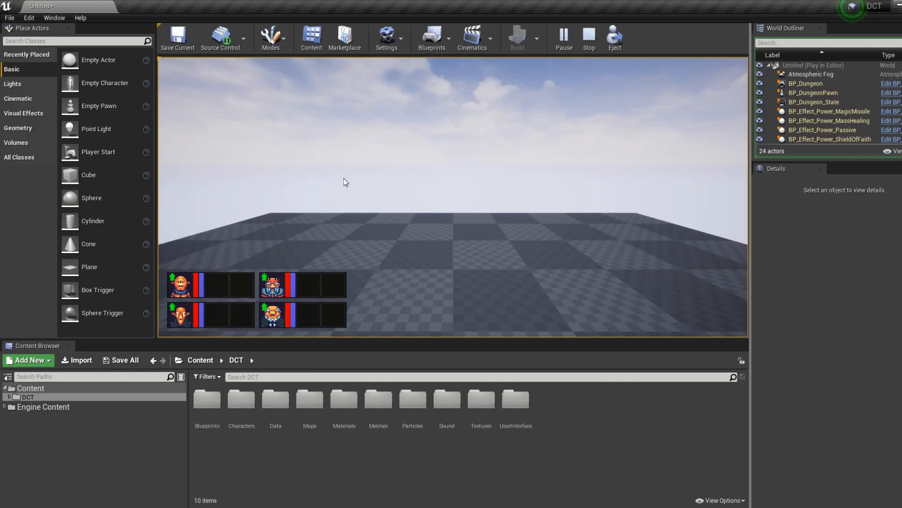
pyautogui.click(588, 38)
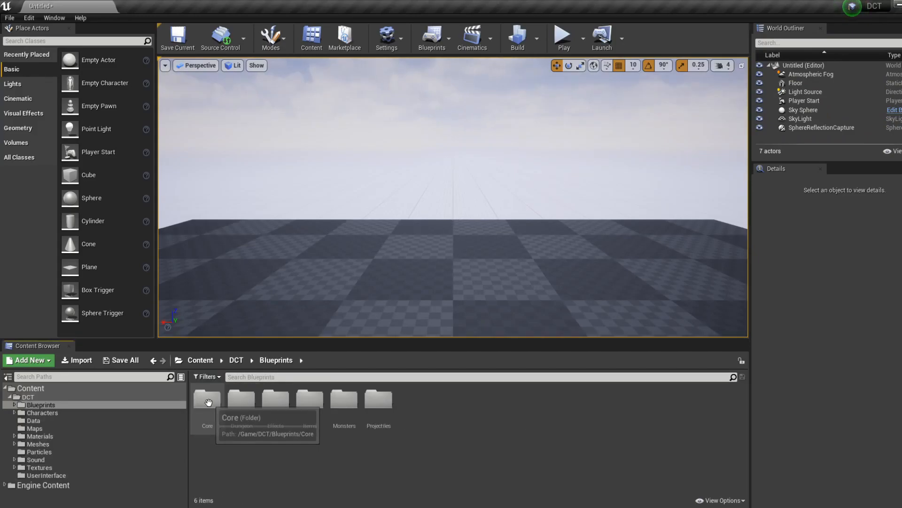
# Step: Place BP_DungeonManager from the Core blueprints folder into the level and select it
pyautogui.doubleClick(207, 399)
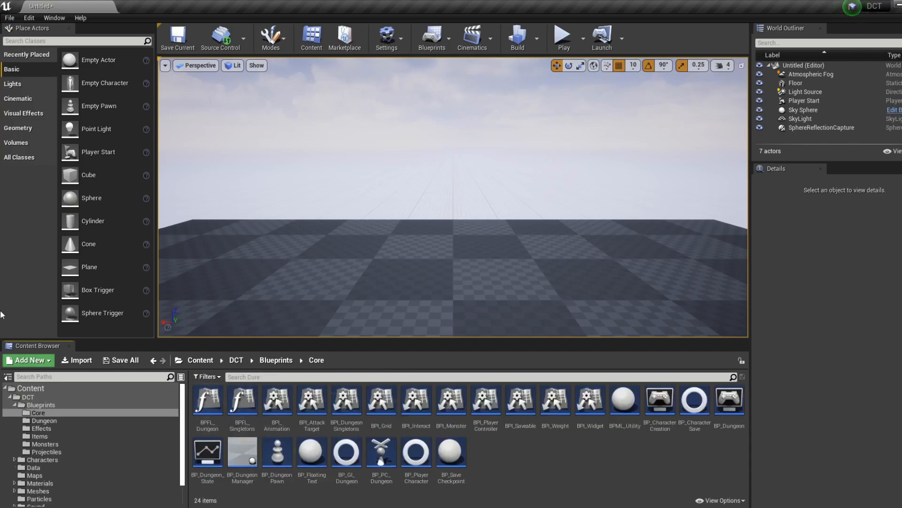
pyautogui.moveTo(379, 195)
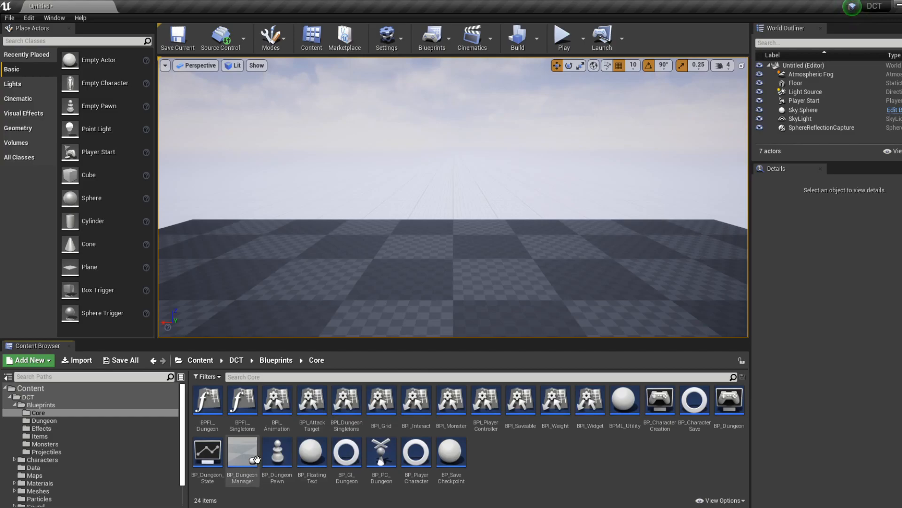
pyautogui.moveTo(242, 453); pyautogui.dragTo(496, 225)
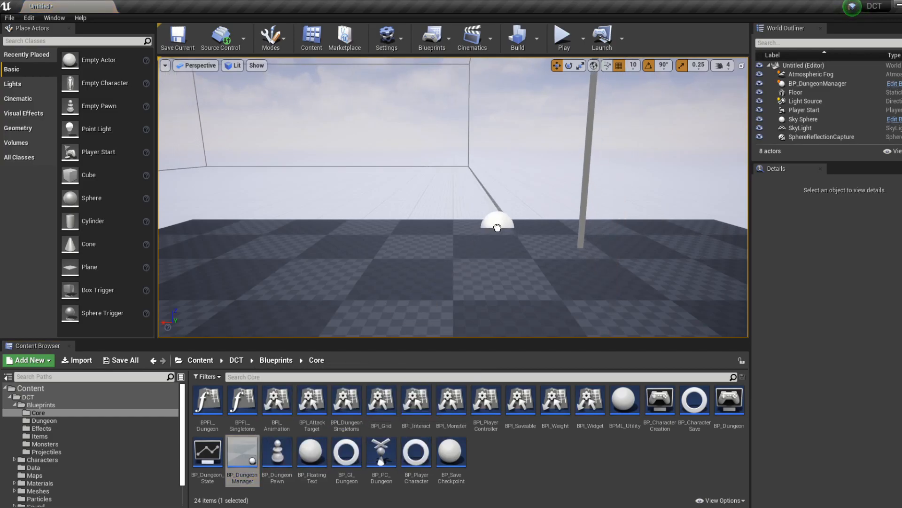
pyautogui.click(818, 82)
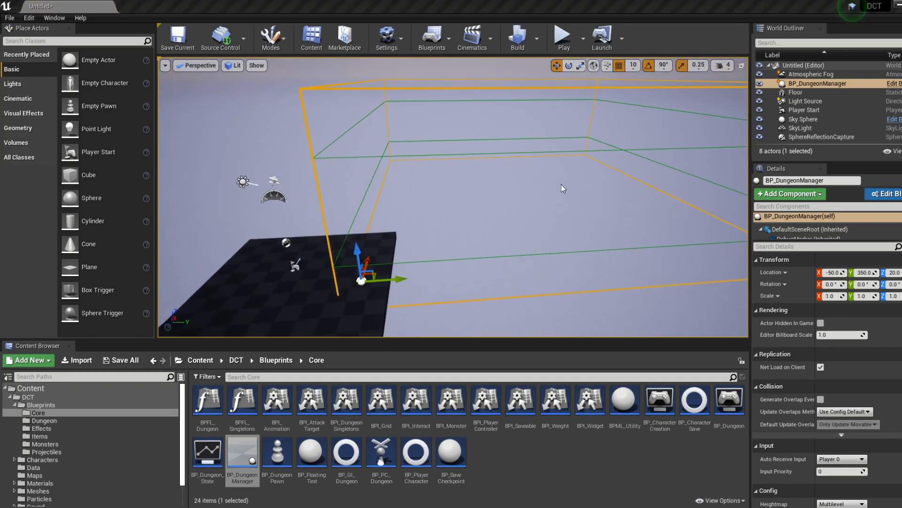
pyautogui.moveTo(561, 184)
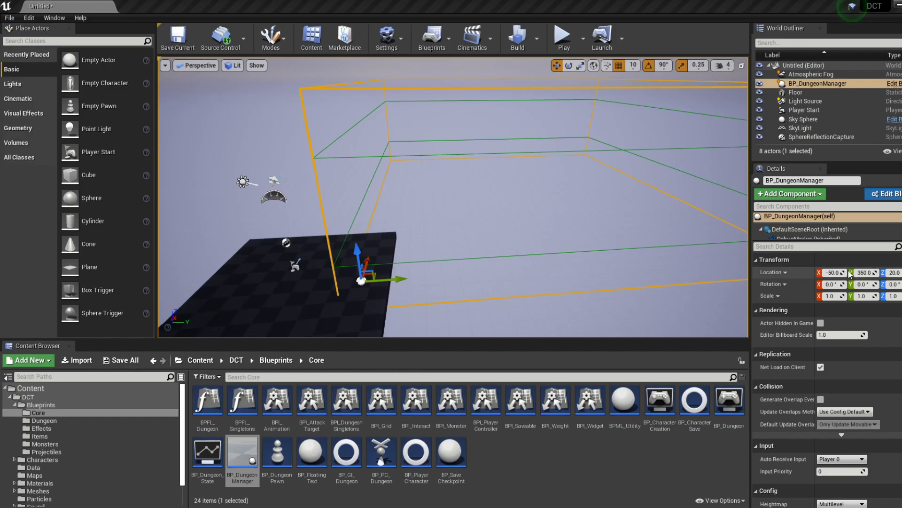
pyautogui.moveTo(713, 263)
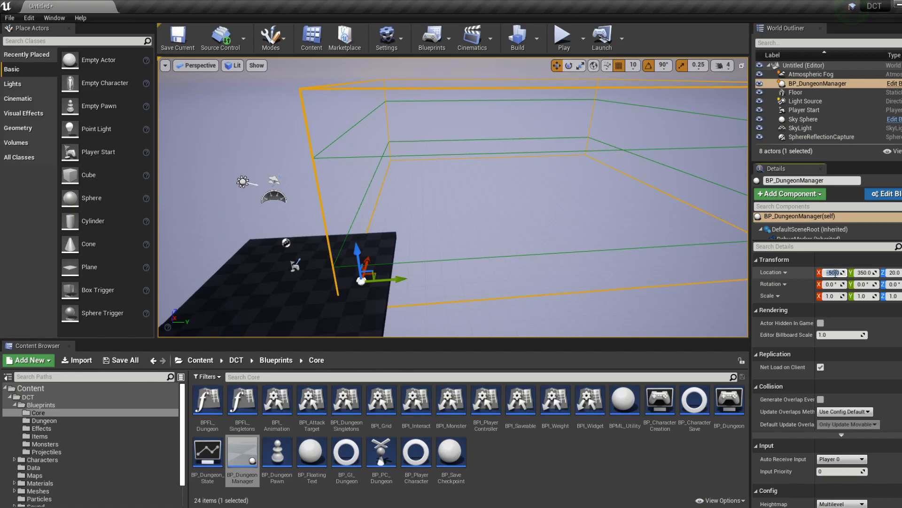
# Step: Set the dungeon manager's location to 0, 0, 0 and reveal its Config section
pyautogui.write('0.0')
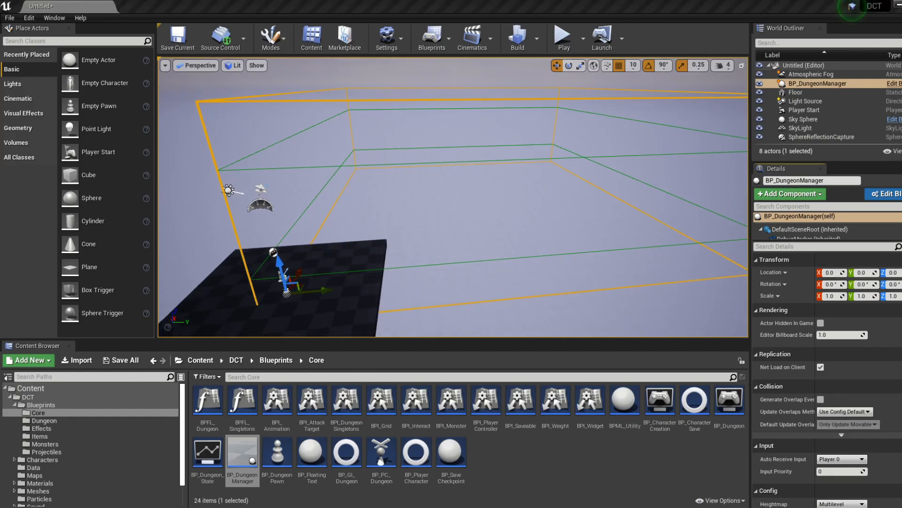
pyautogui.scroll(-3)
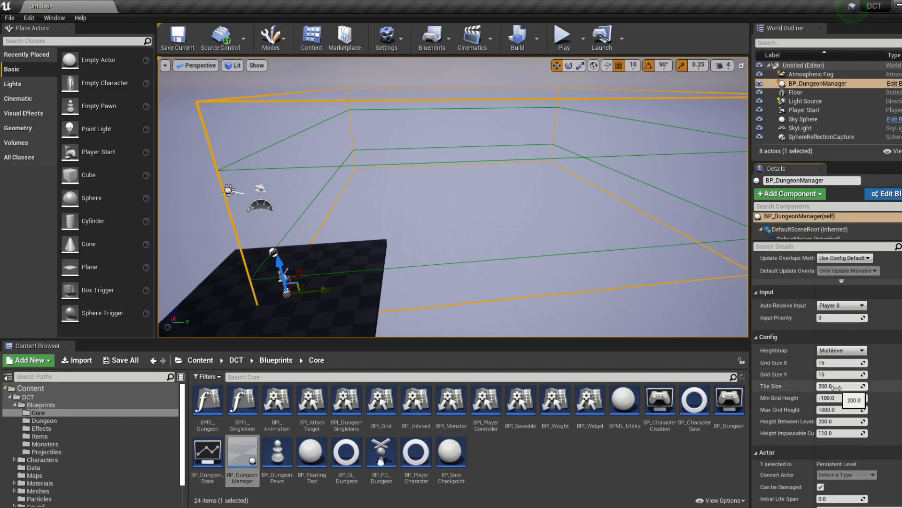
pyautogui.click(633, 66)
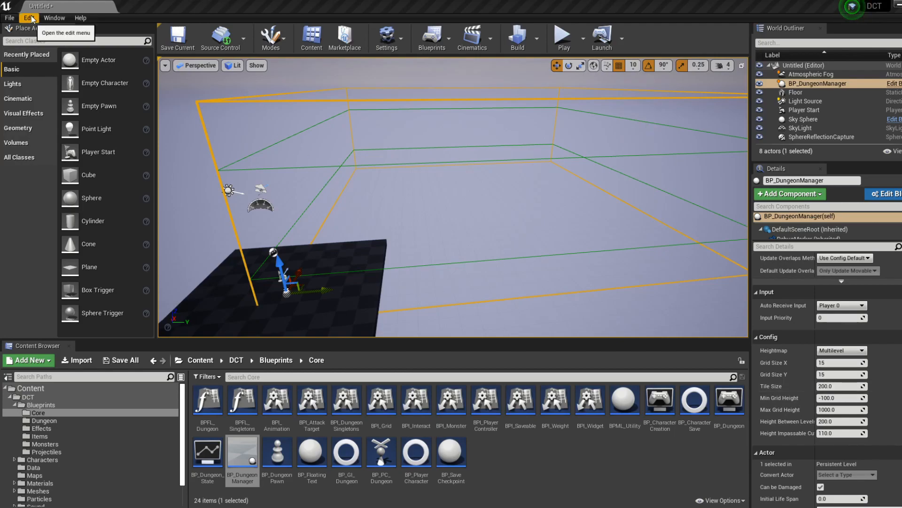
pyautogui.moveTo(89, 149)
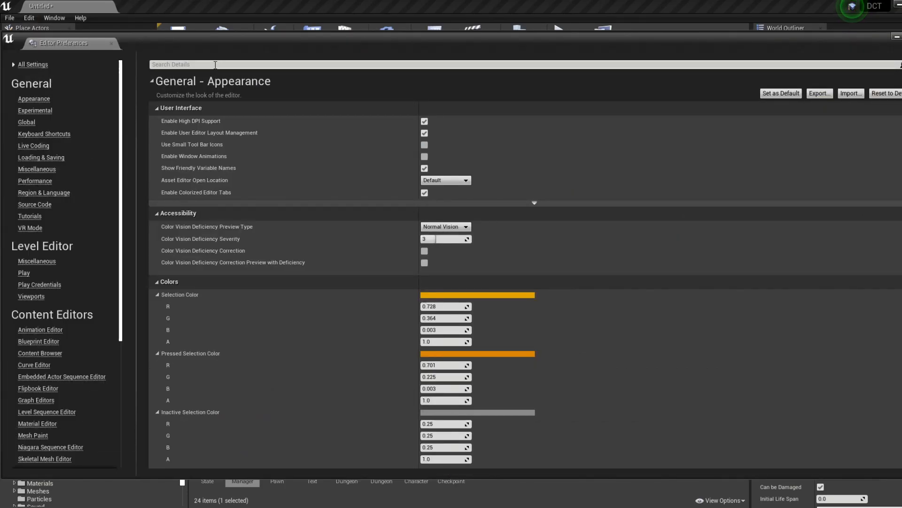
# Step: Add a new Decimal Grid Sizes entry of 200 in Editor Preferences
pyautogui.write('grid')
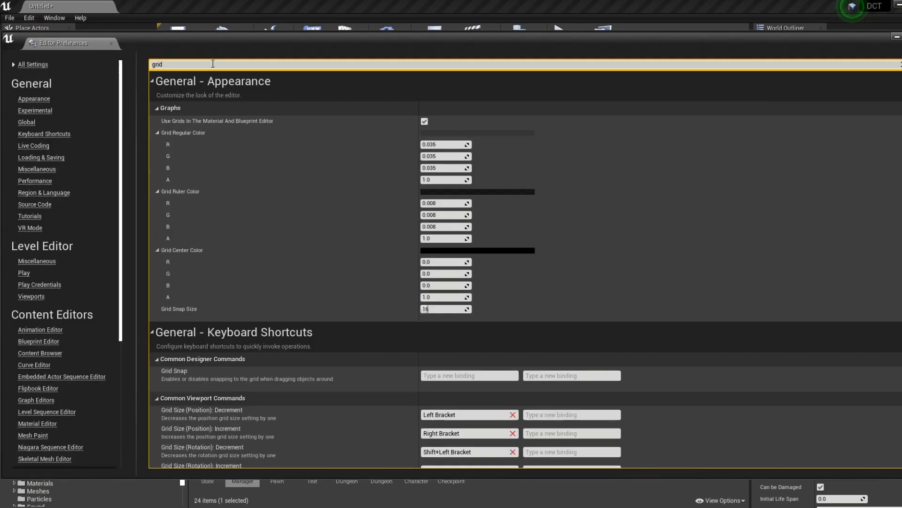
pyautogui.scroll(-3)
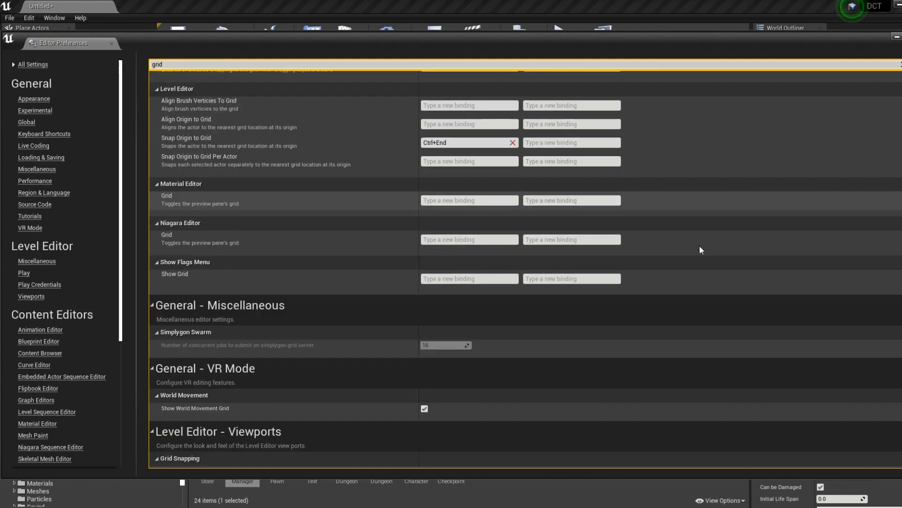
pyautogui.scroll(-3)
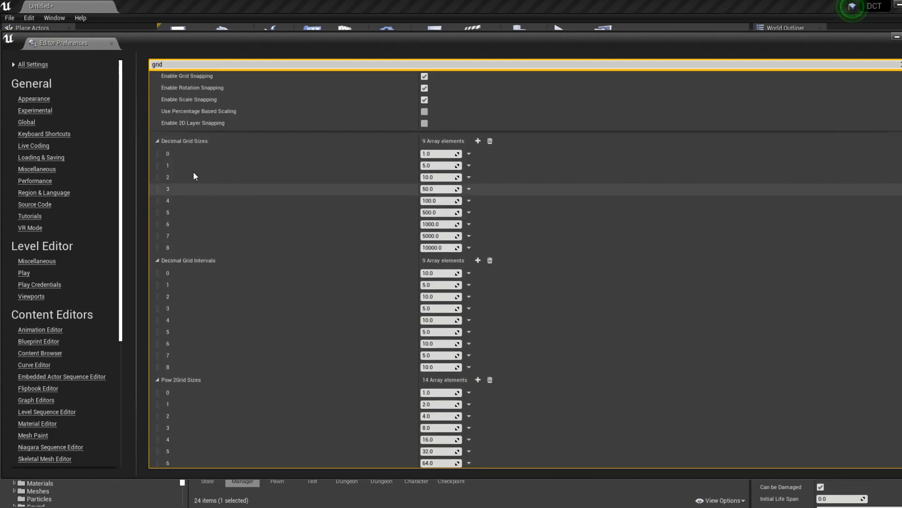
pyautogui.moveTo(478, 141)
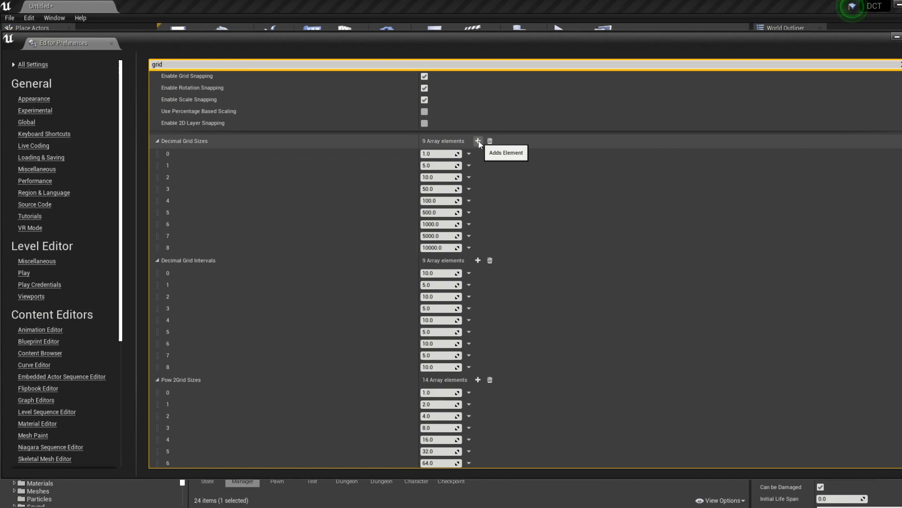
pyautogui.click(477, 141)
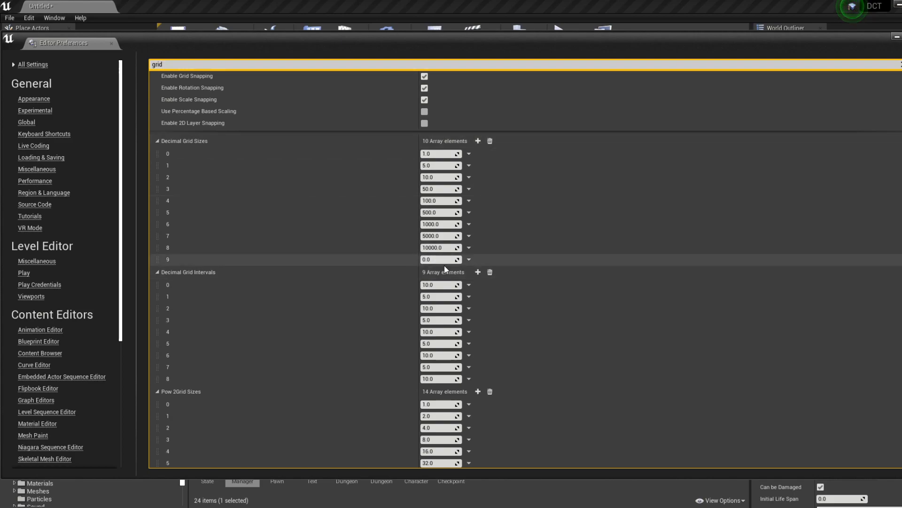
pyautogui.write('200')
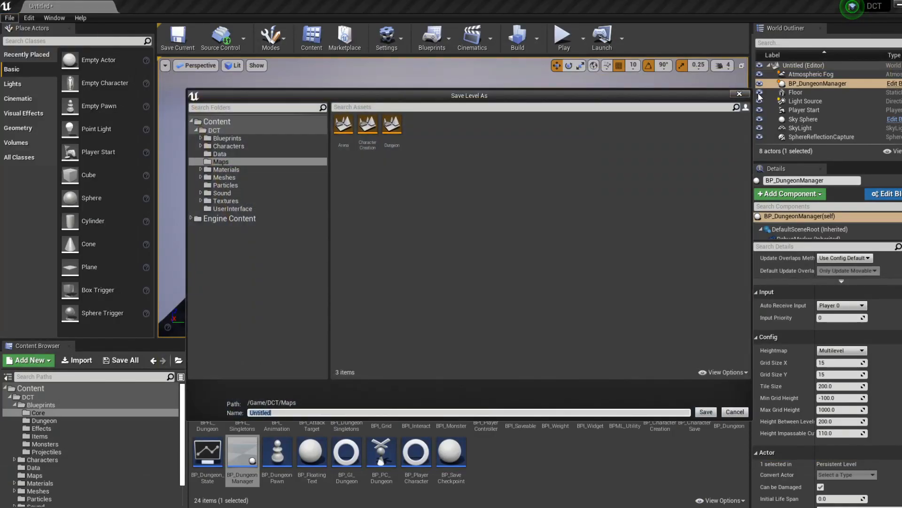
# Step: Save the level as Tutorial in Maps and set grid snapping to 200 units
pyautogui.click(633, 65)
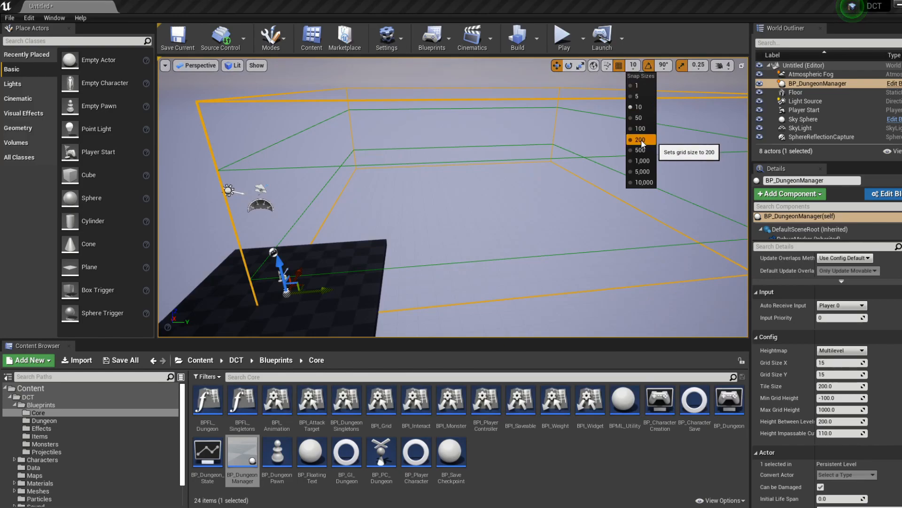
pyautogui.click(639, 139)
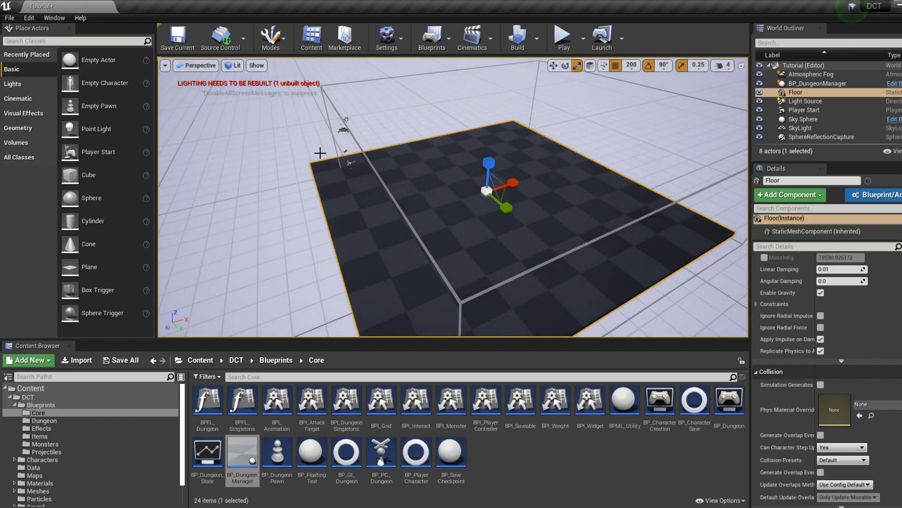
pyautogui.click(563, 37)
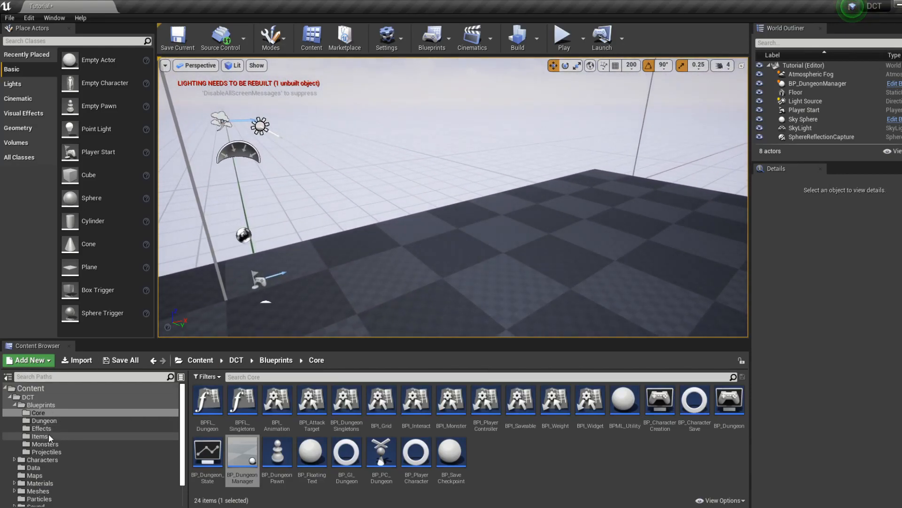
# Step: Set BP_Item's Row Name to Axe and move it beside BP_Item_Axe
pyautogui.click(40, 435)
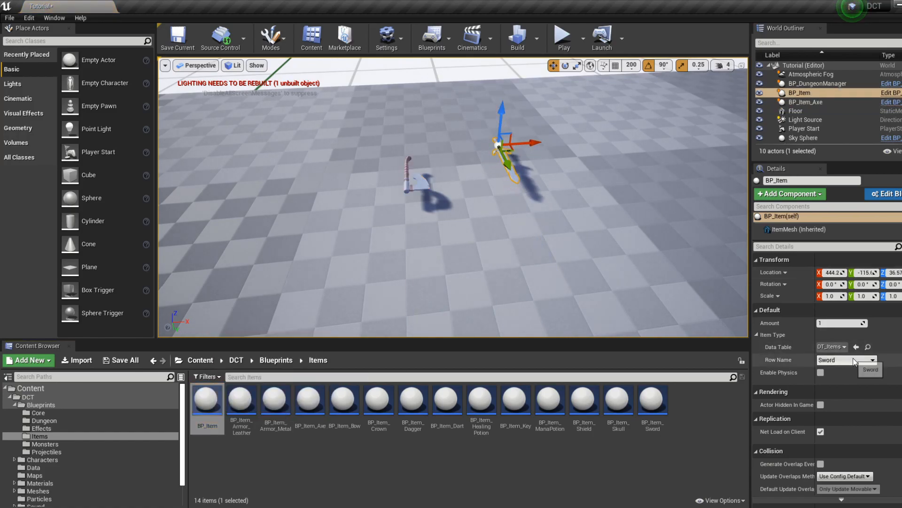
pyautogui.click(869, 369)
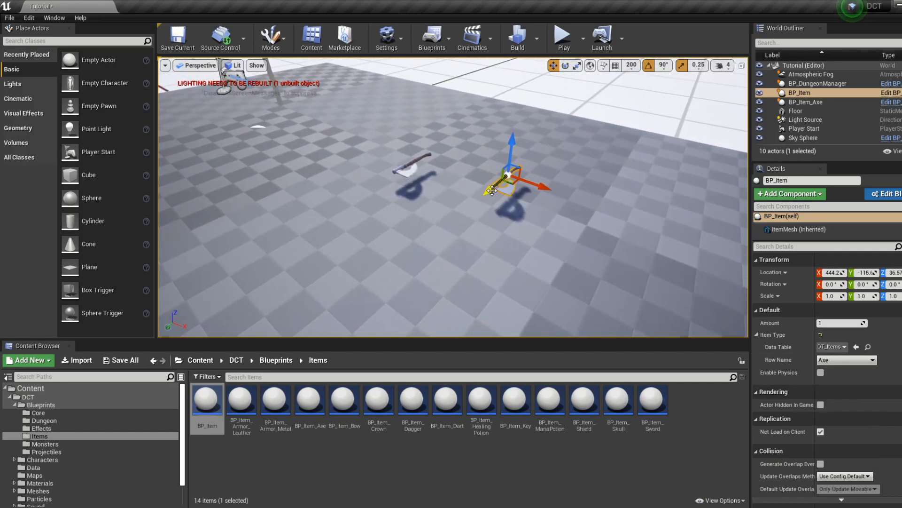
pyautogui.moveTo(507, 179); pyautogui.dragTo(397, 271)
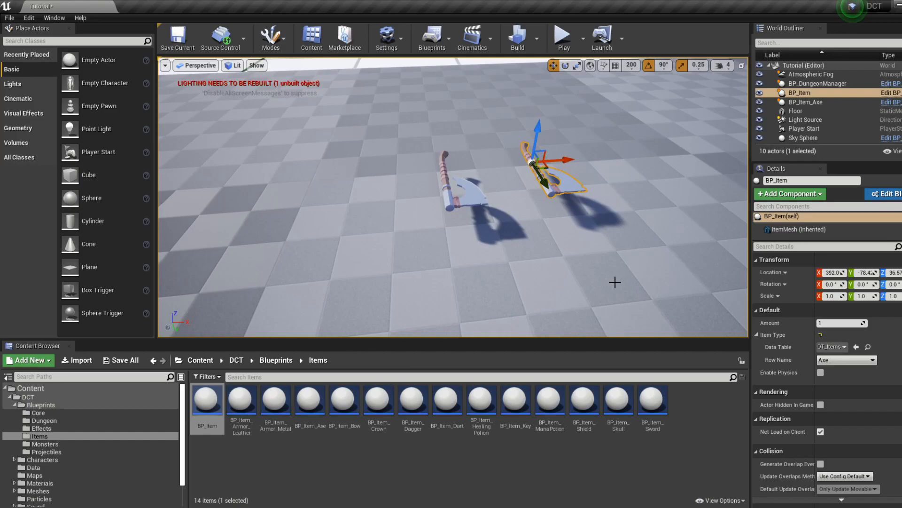
pyautogui.moveTo(562, 38)
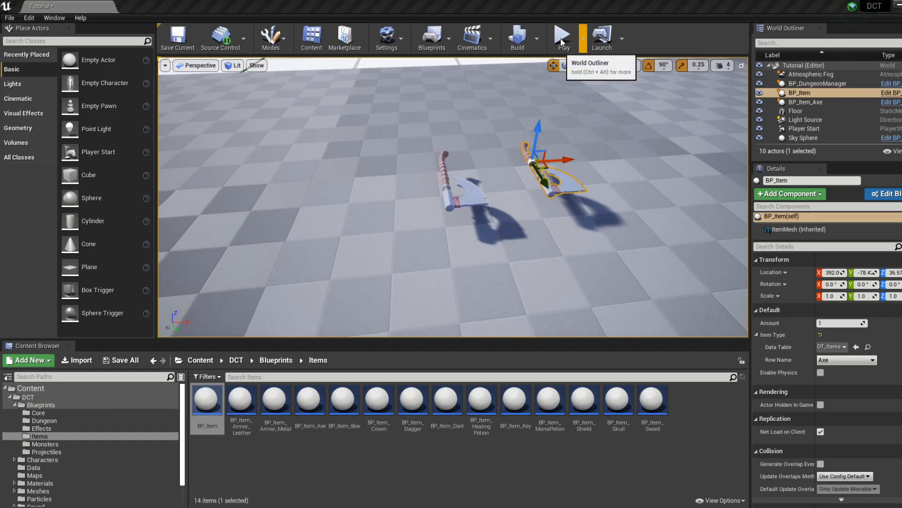
pyautogui.click(561, 37)
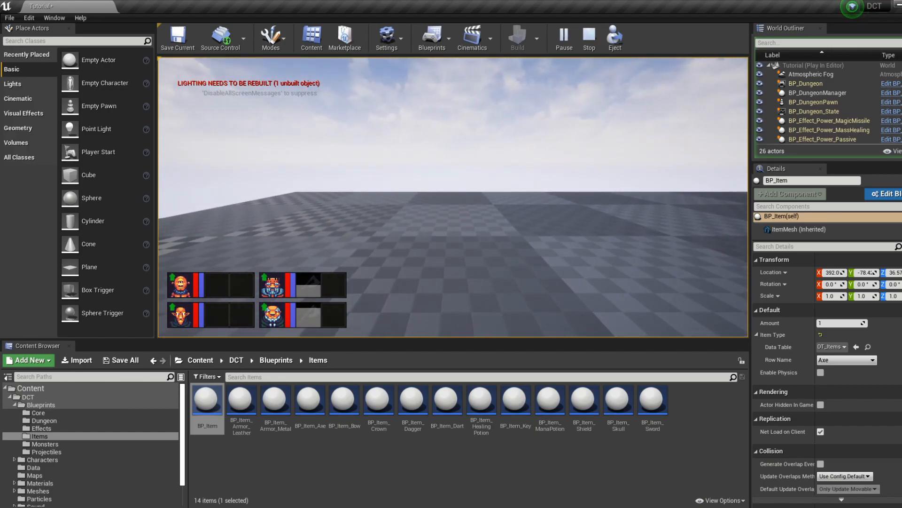
pyautogui.click(588, 38)
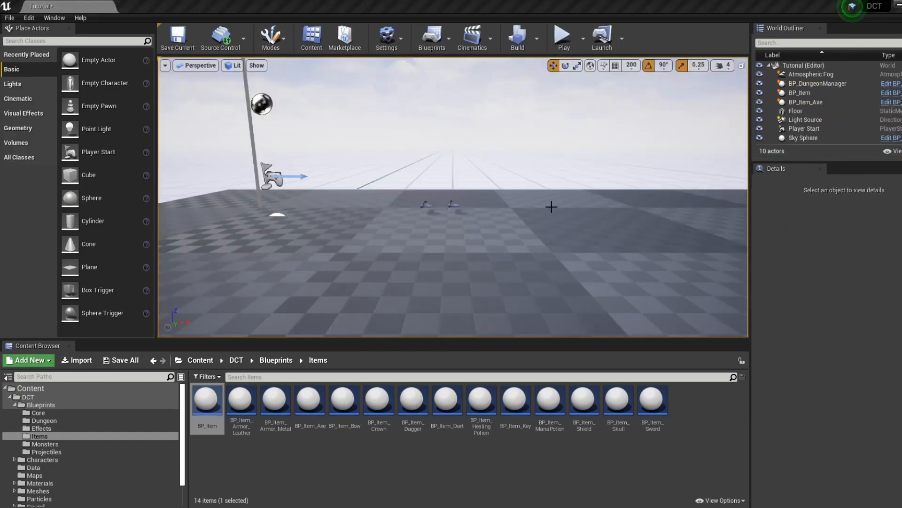
pyautogui.click(44, 444)
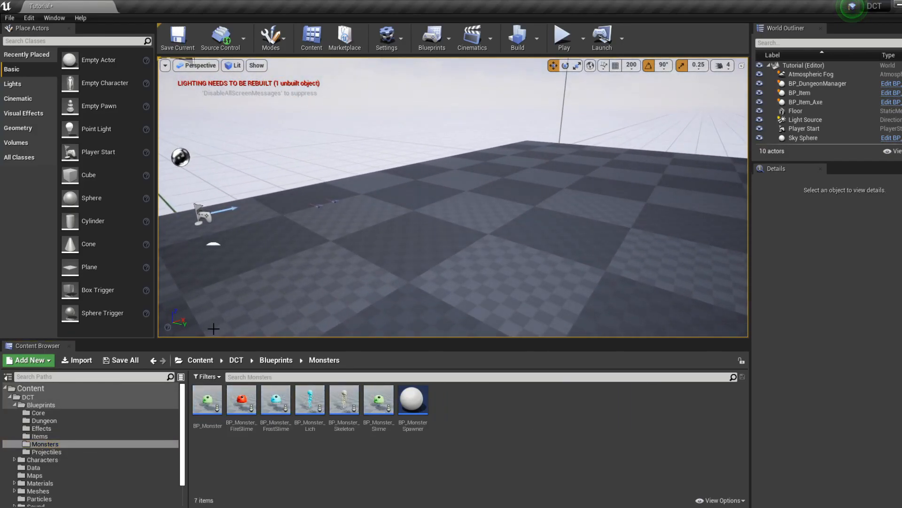
# Step: Place BP_Monster_Slime and another monster from the Monsters folder onto the floor
pyautogui.click(207, 399)
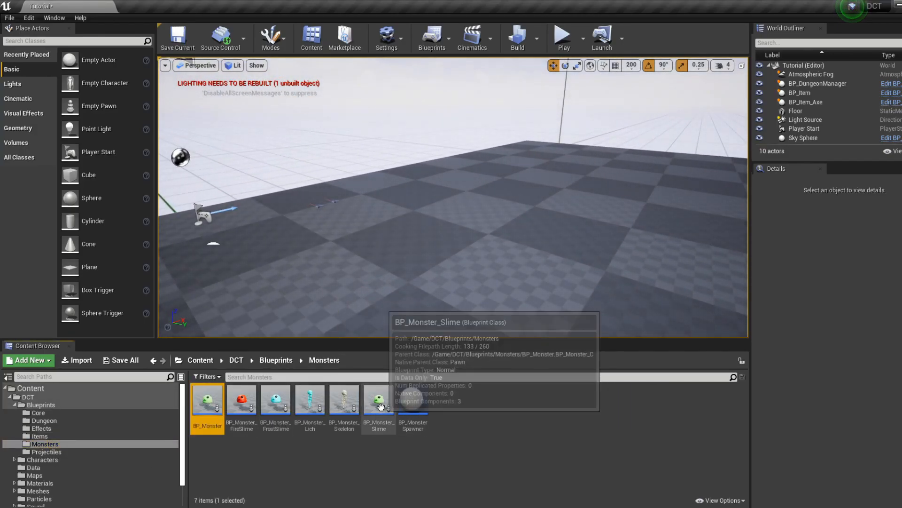
pyautogui.moveTo(378, 399); pyautogui.dragTo(458, 184)
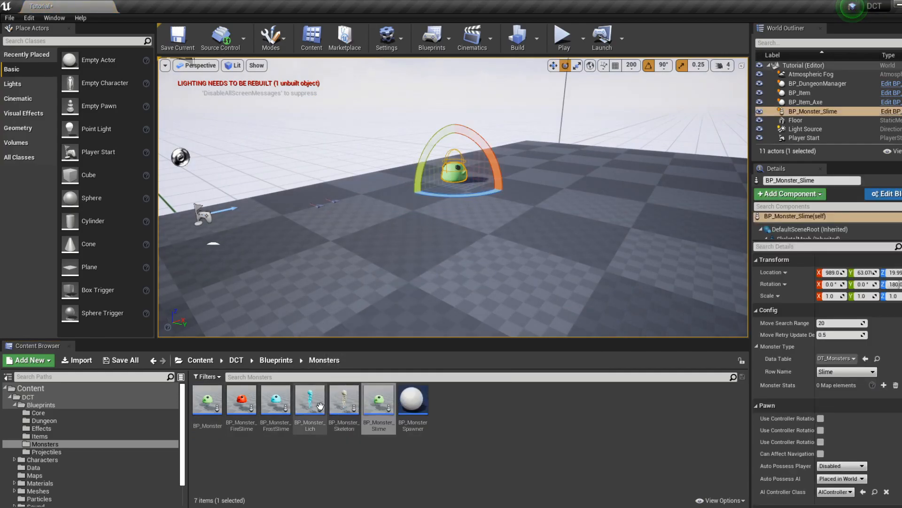
pyautogui.moveTo(344, 397); pyautogui.dragTo(538, 193)
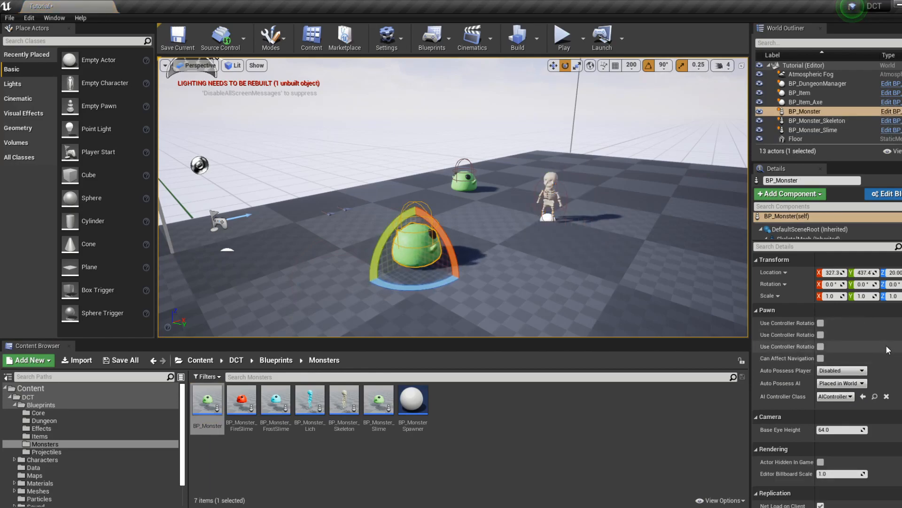
# Step: Switch the generic BP_Monster's Row Name to Lich, then delete it
pyautogui.scroll(-3)
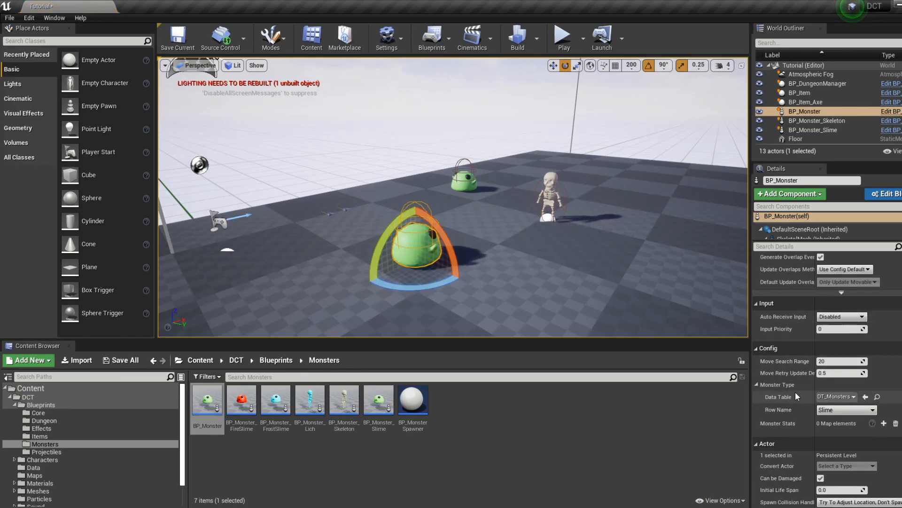
pyautogui.click(844, 409)
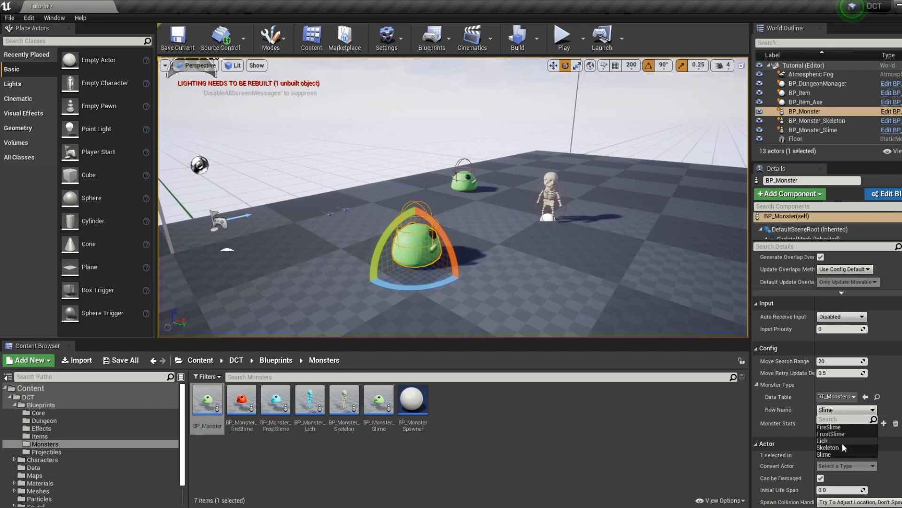
pyautogui.click(823, 440)
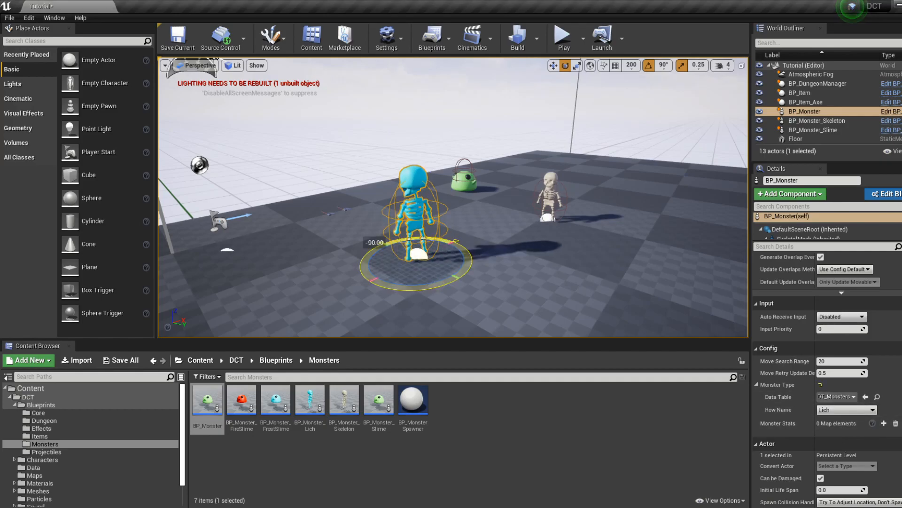
pyautogui.press('Delete')
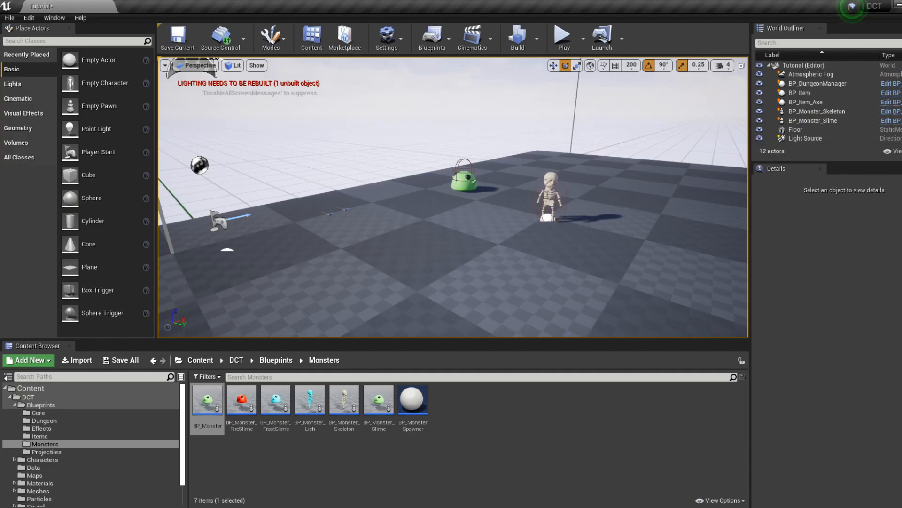
pyautogui.click(563, 35)
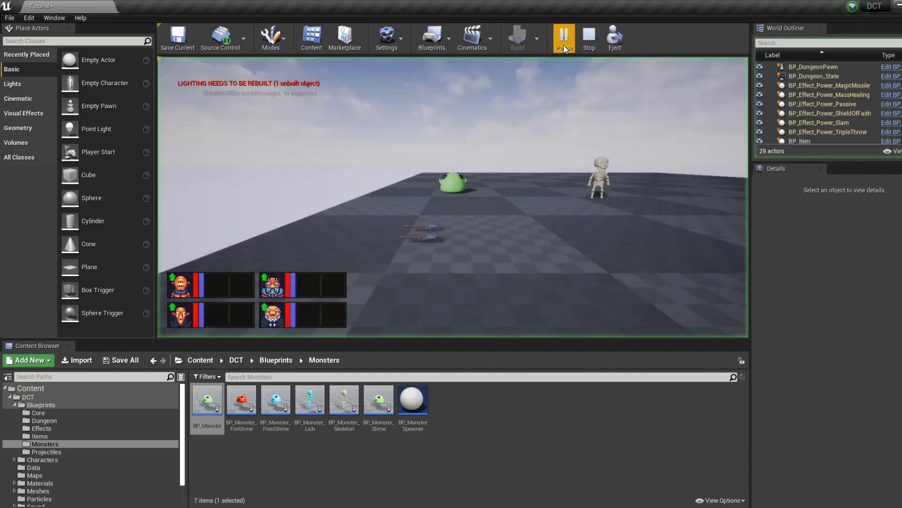
pyautogui.click(563, 37)
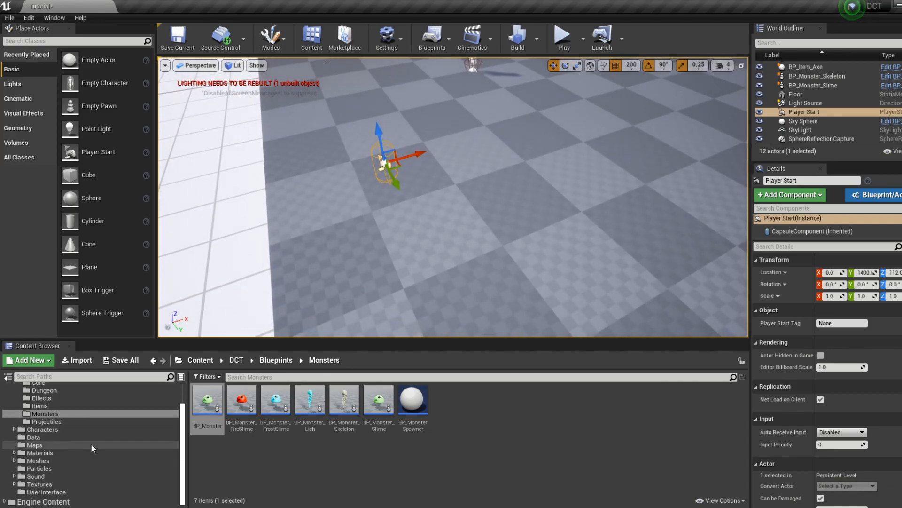
# Step: Expand the Meshes folder tree in the Content Browser
pyautogui.click(39, 460)
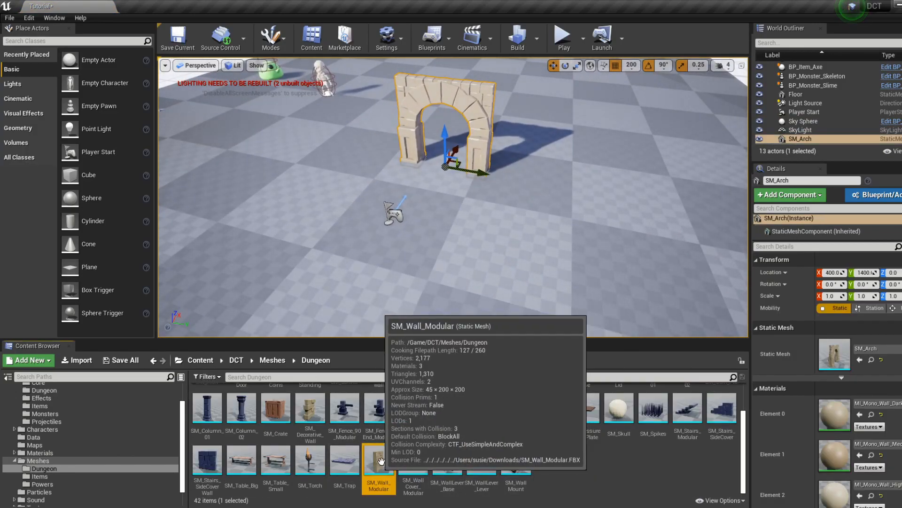
# Step: Place a modular wall piece beside the arch and group the six wall pieces together
pyautogui.moveTo(379, 458); pyautogui.dragTo(501, 155)
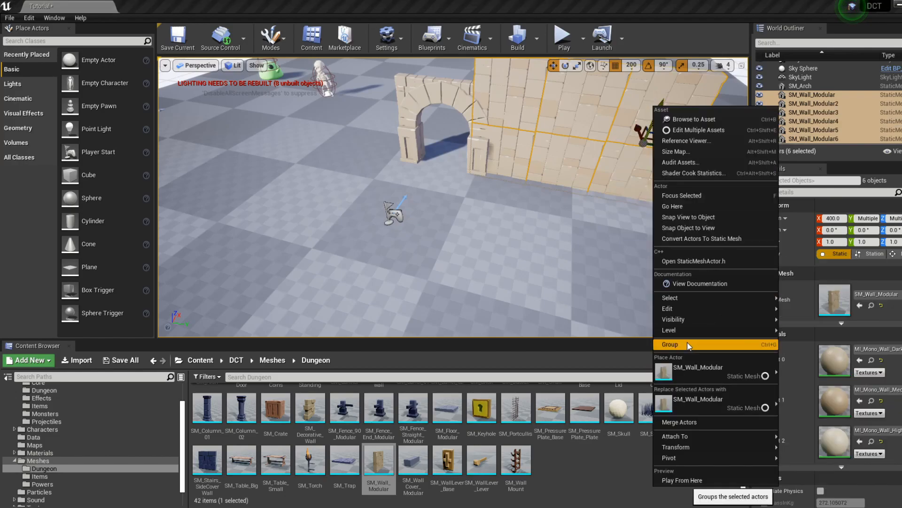
pyautogui.click(669, 344)
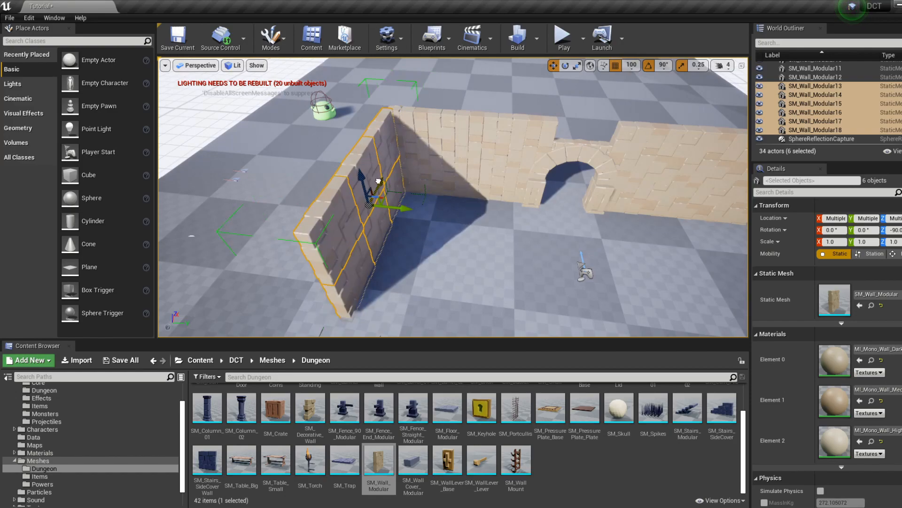
# Step: With position snap at 200, move the copied wall section to the room's edge and start Play
pyautogui.click(632, 65)
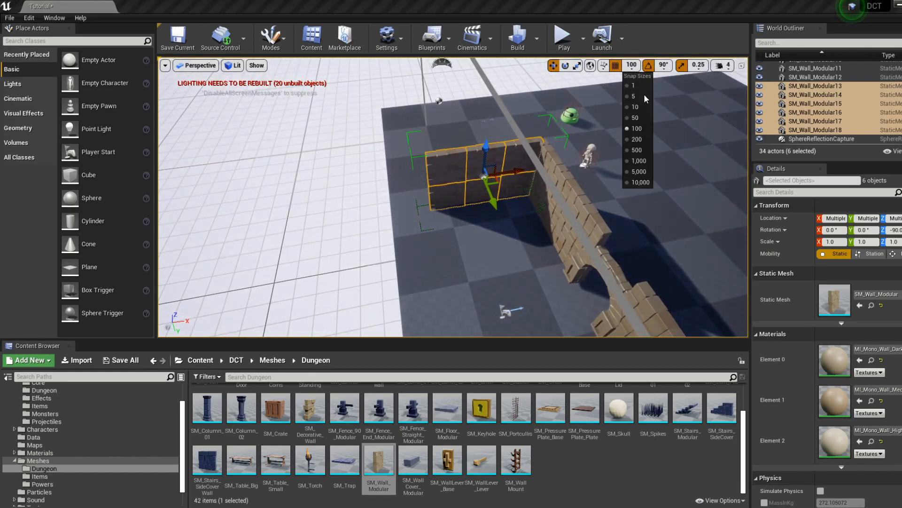
pyautogui.click(638, 140)
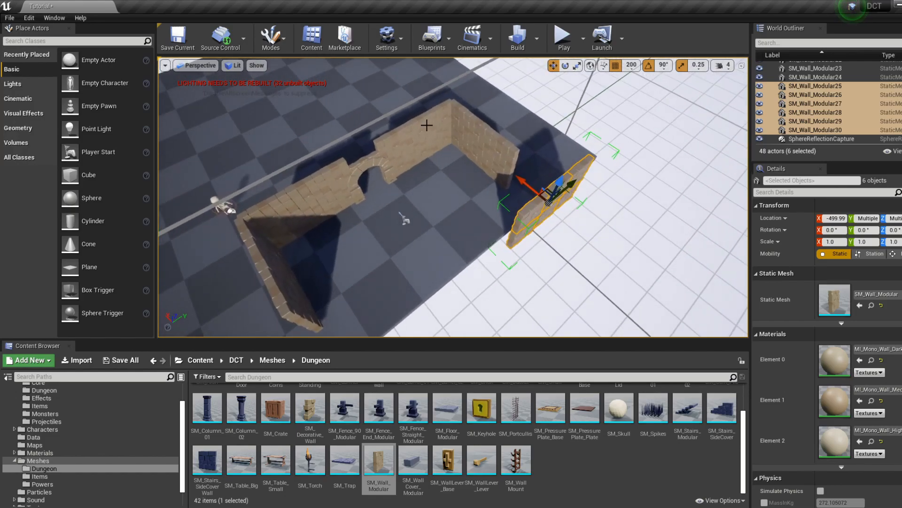
pyautogui.moveTo(550, 187); pyautogui.dragTo(460, 173)
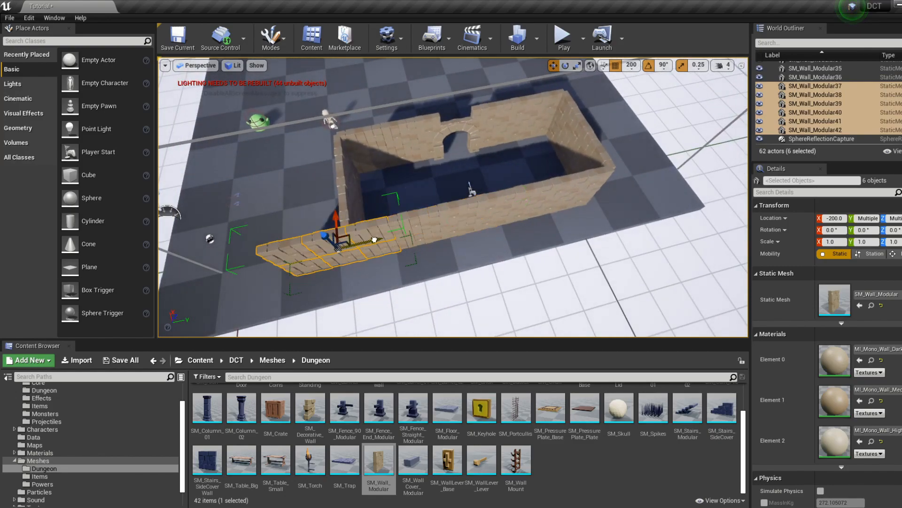
pyautogui.click(562, 36)
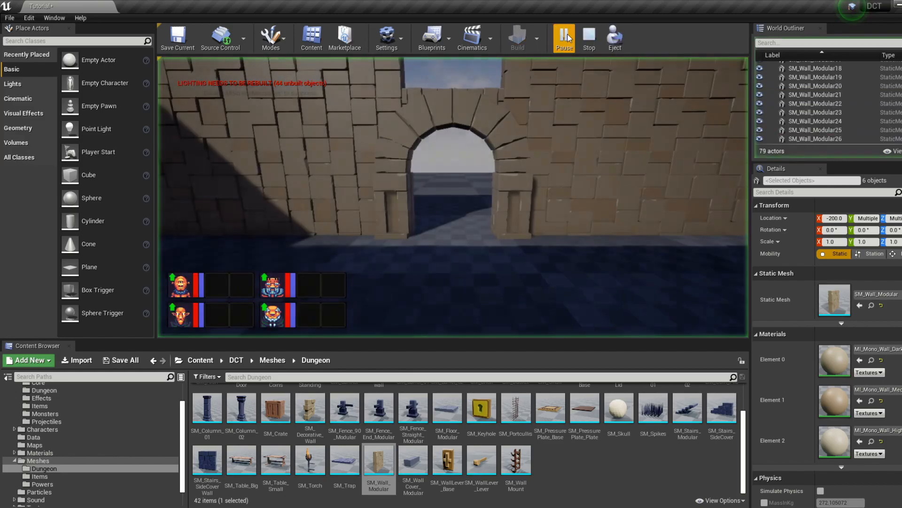
# Step: Take control of the player and walk through the walled room in play mode
pyautogui.click(563, 38)
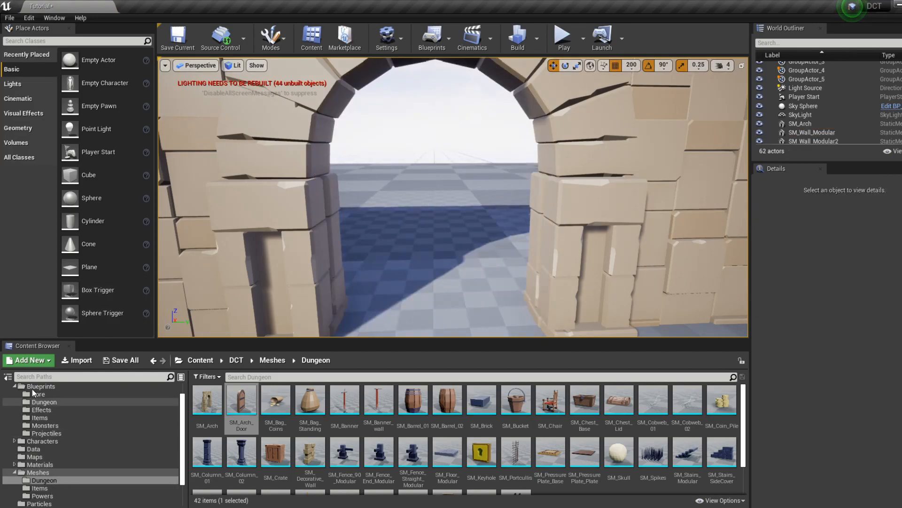
# Step: Drag BP_Interact_Door from the Dungeon blueprints into the arch and start Play
pyautogui.click(45, 402)
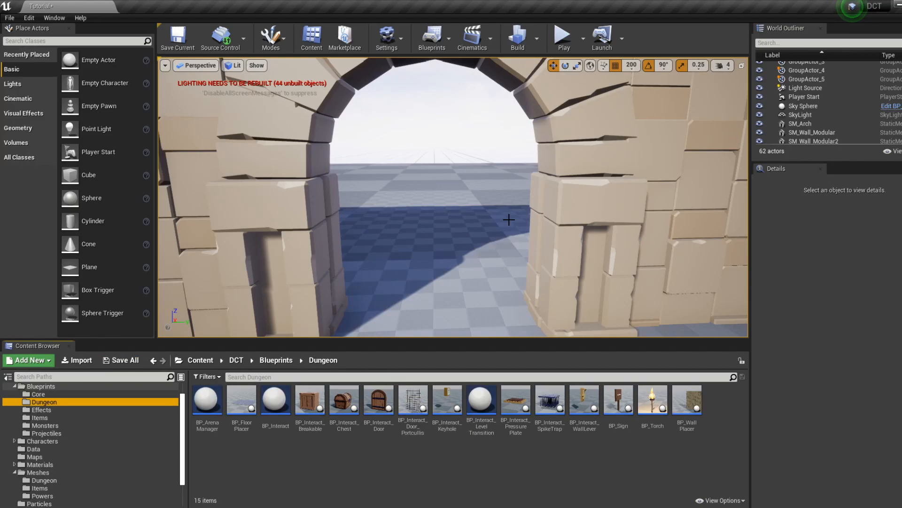
pyautogui.moveTo(361, 372)
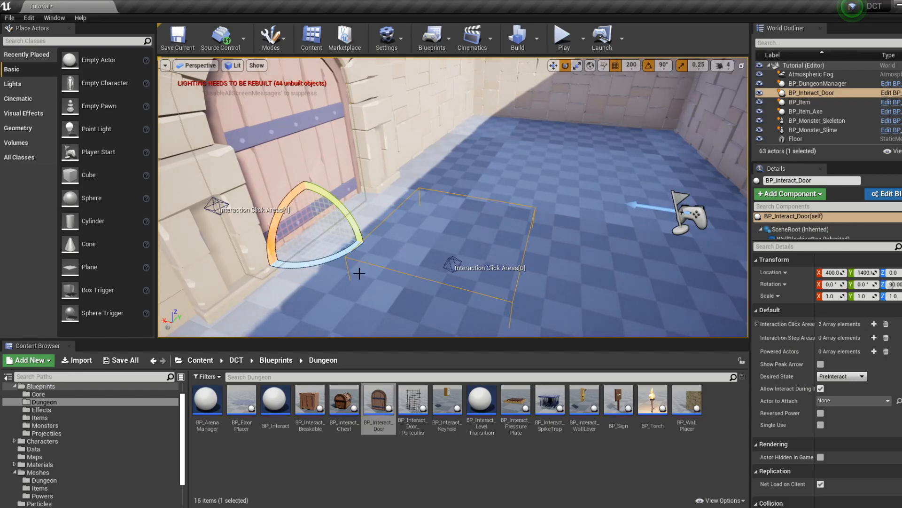
pyautogui.moveTo(453, 247)
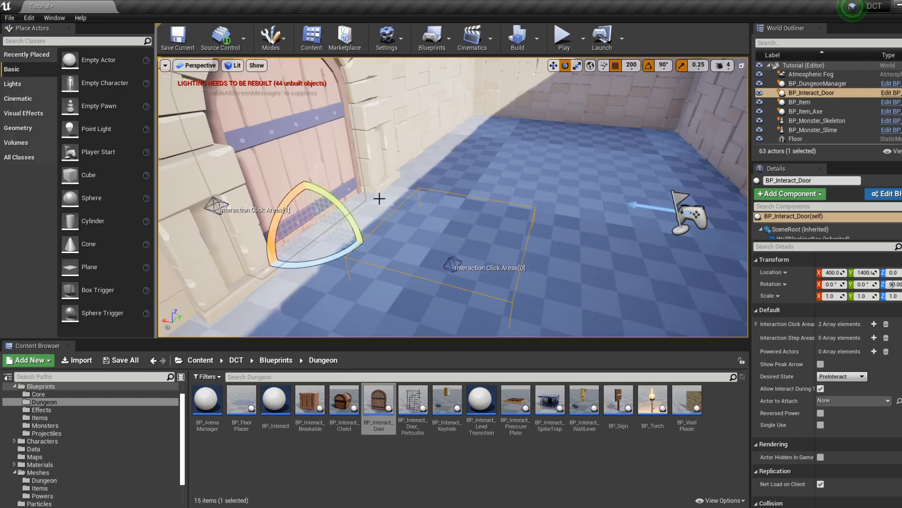
pyautogui.click(562, 38)
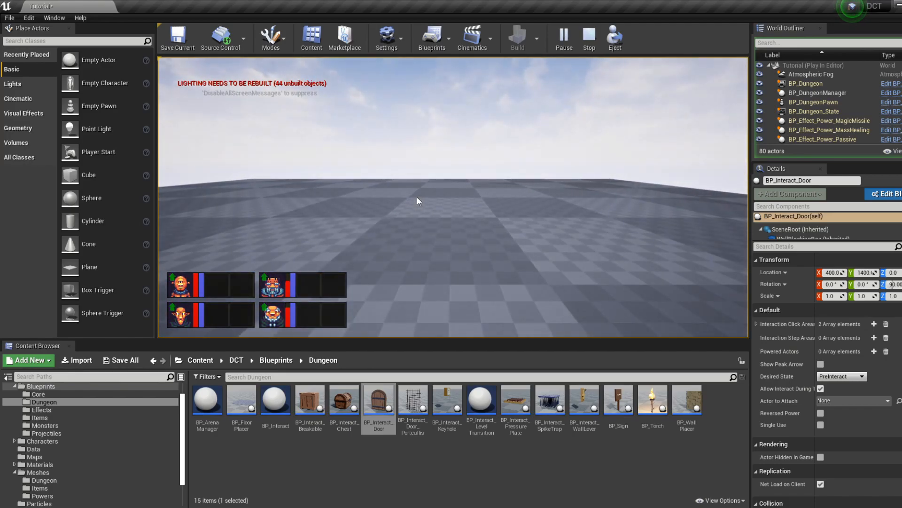
# Step: Take control of the player and walk to the newly placed door
pyautogui.click(588, 38)
pyautogui.write('item')
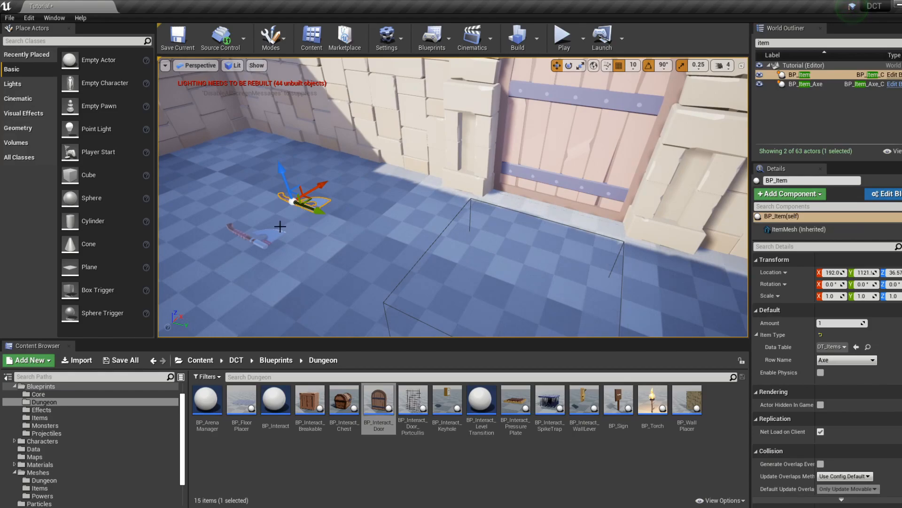
# Step: Select BP_Item and BP_Item_Axe together so physics can be enabled on both
pyautogui.click(808, 84)
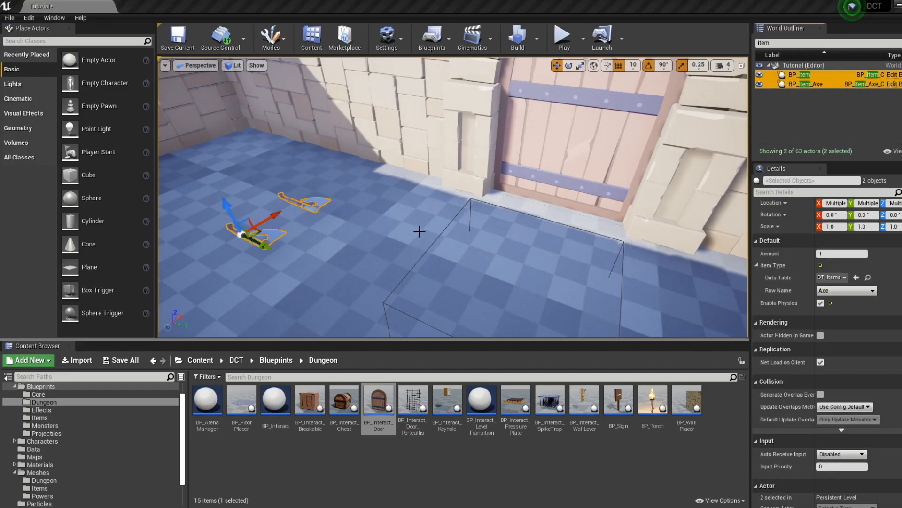
pyautogui.moveTo(600, 250)
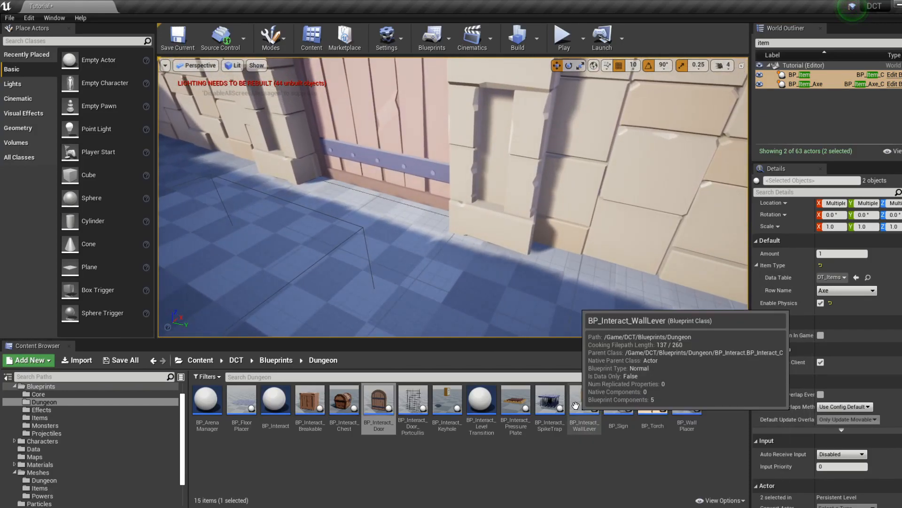
pyautogui.click(634, 65)
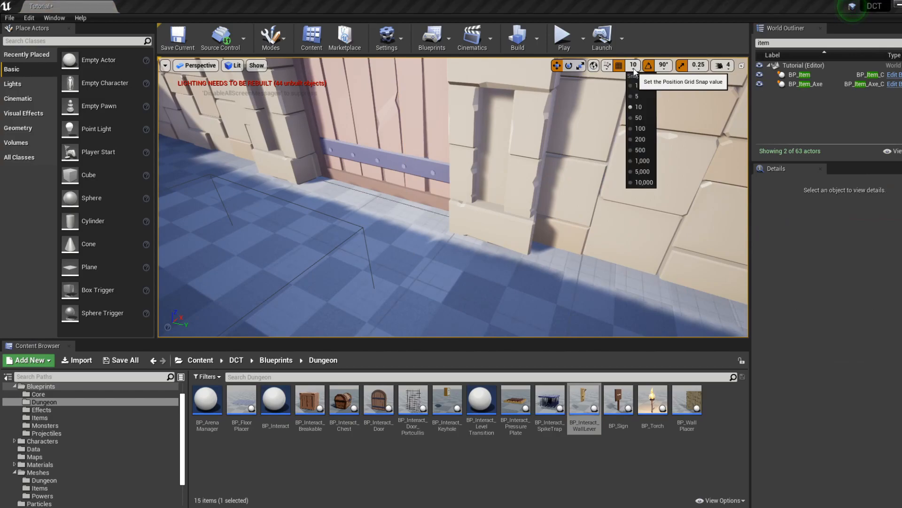
# Step: Keep snap at 10, clear the door's Interaction Click Areas so only the lever opens it, and start Play
pyautogui.click(640, 128)
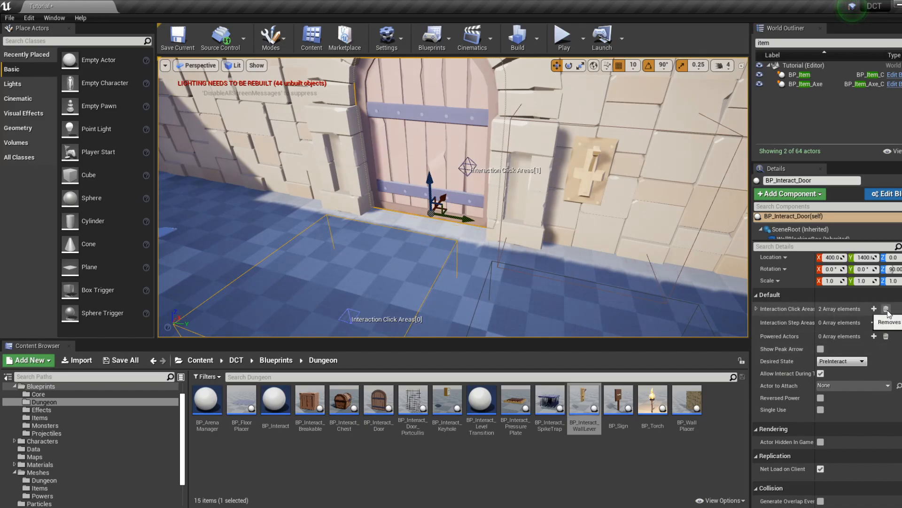
pyautogui.click(886, 309)
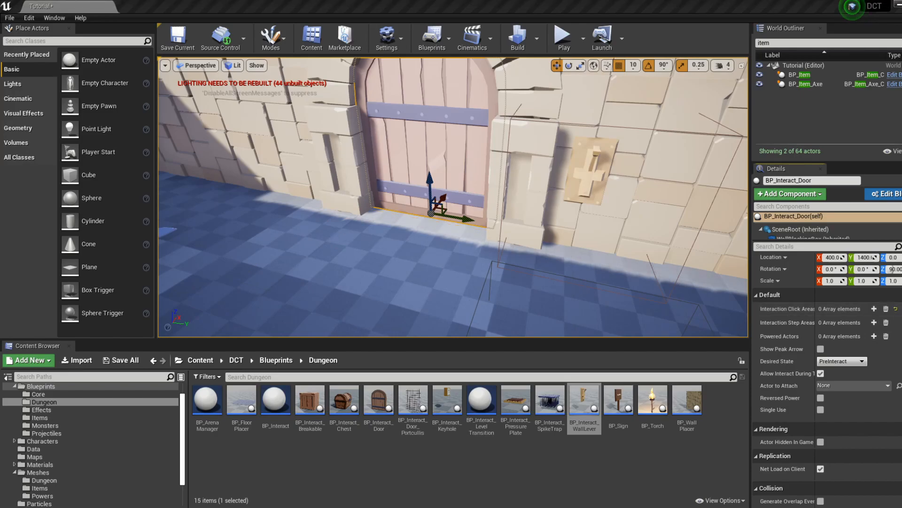
pyautogui.moveTo(563, 38)
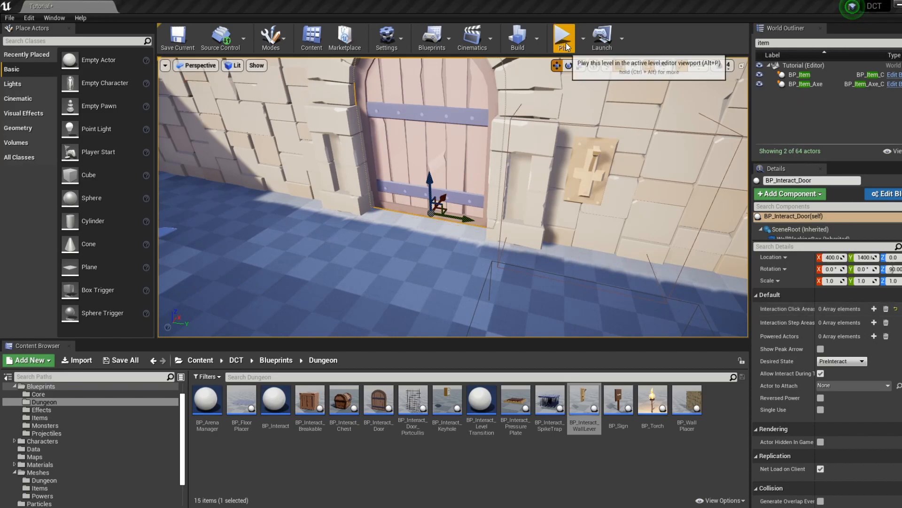
pyautogui.click(563, 38)
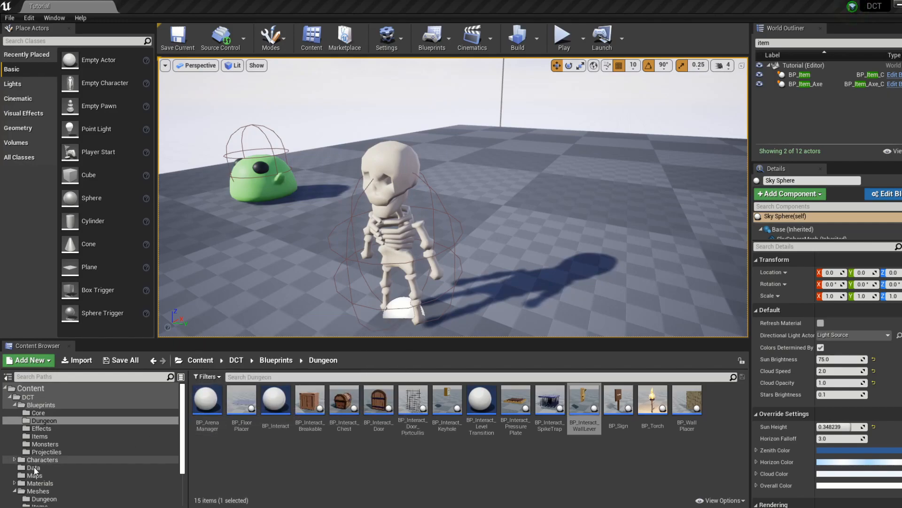
# Step: Show the DCT Data folder's curve and data table assets in the Content Browser
pyautogui.click(34, 467)
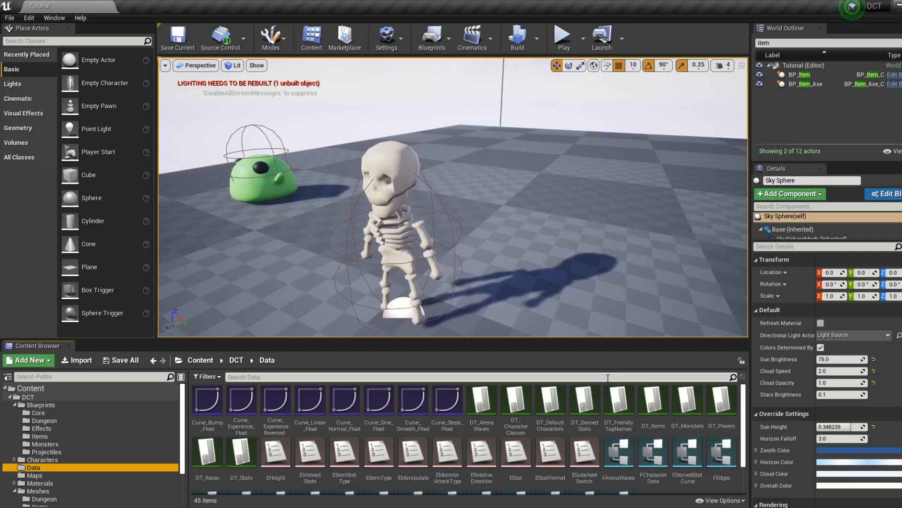
pyautogui.moveTo(515, 401)
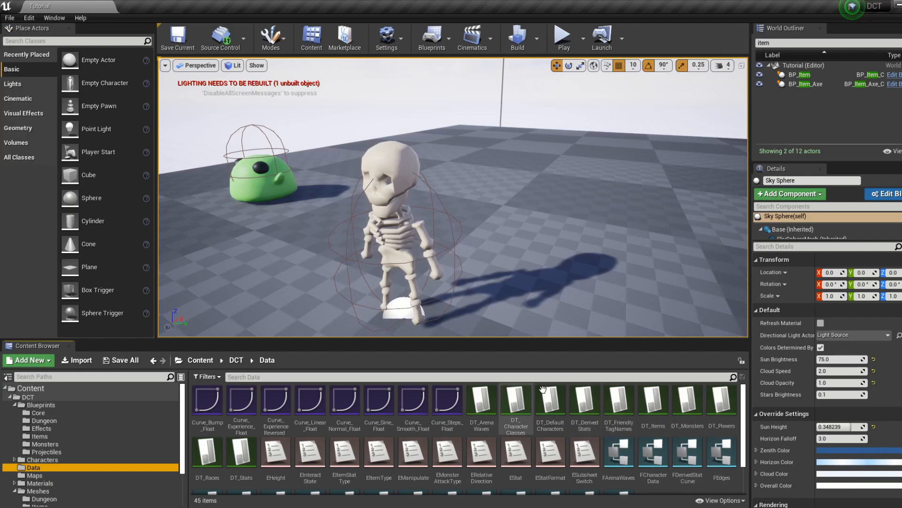
pyautogui.moveTo(585, 401)
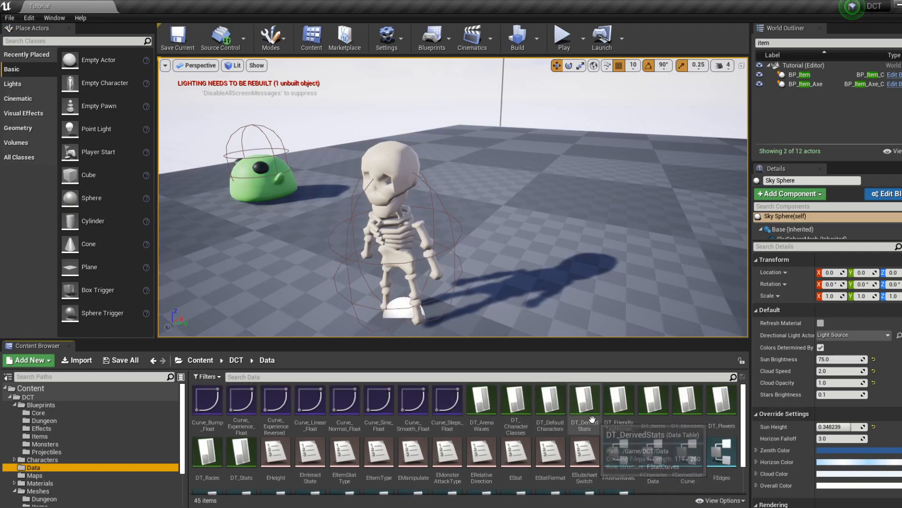
pyautogui.moveTo(652, 397)
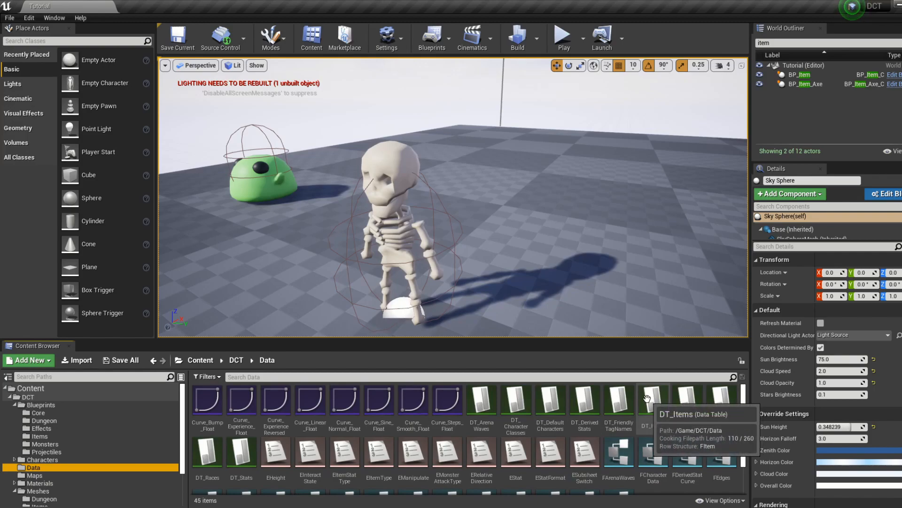